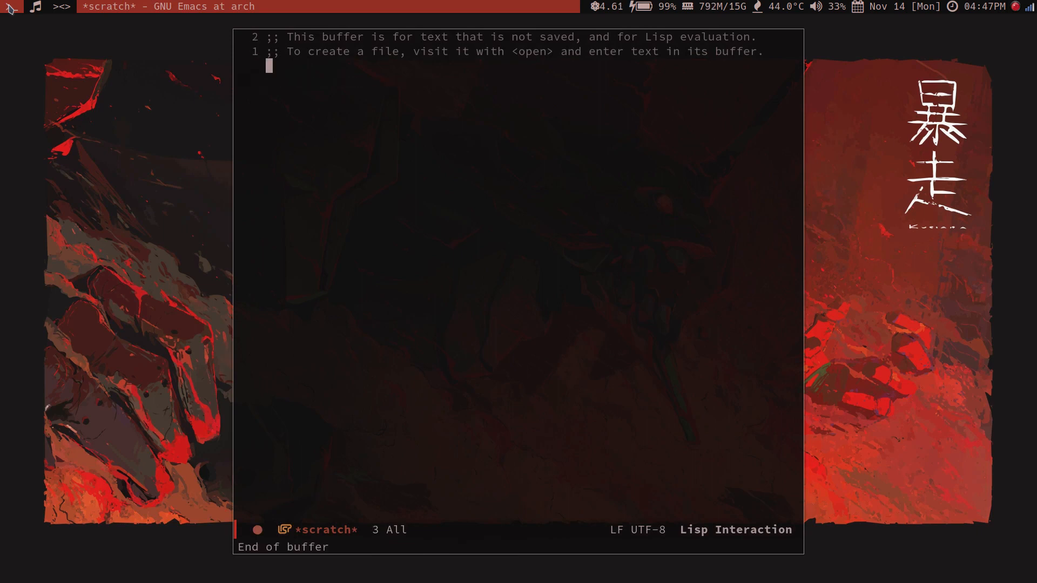
Type ## comment lines for exports, launching startup programs, and other stuff
{"action": "key", "text": "Return"}
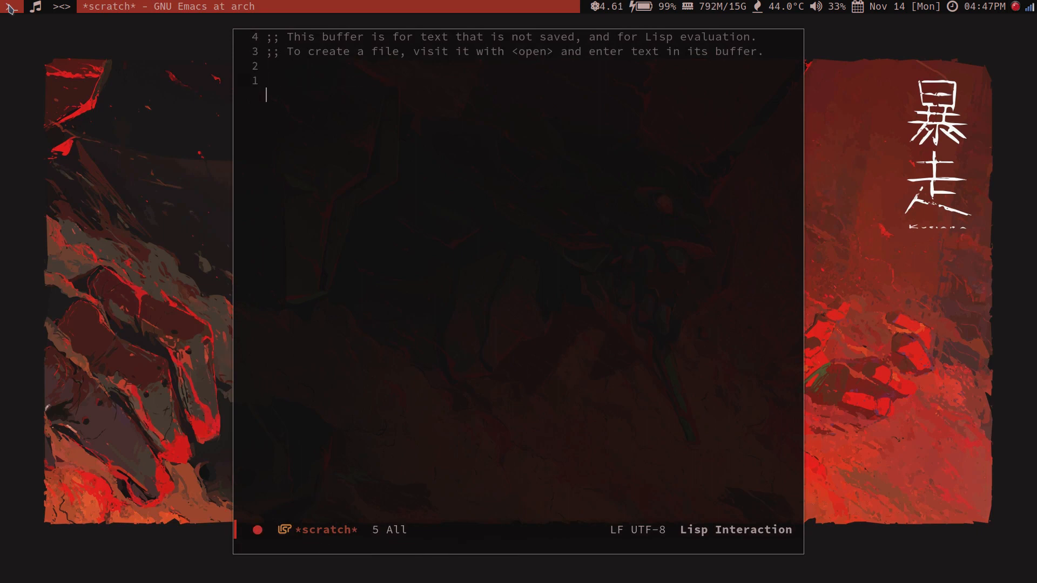
{"action": "key", "text": "BackSpace"}
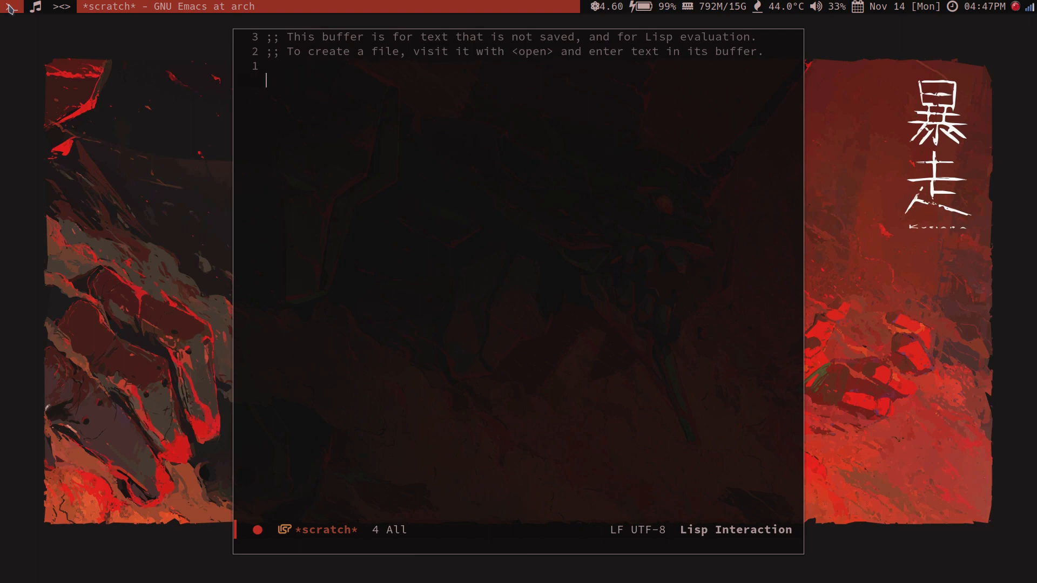
{"action": "type", "text": "##"}
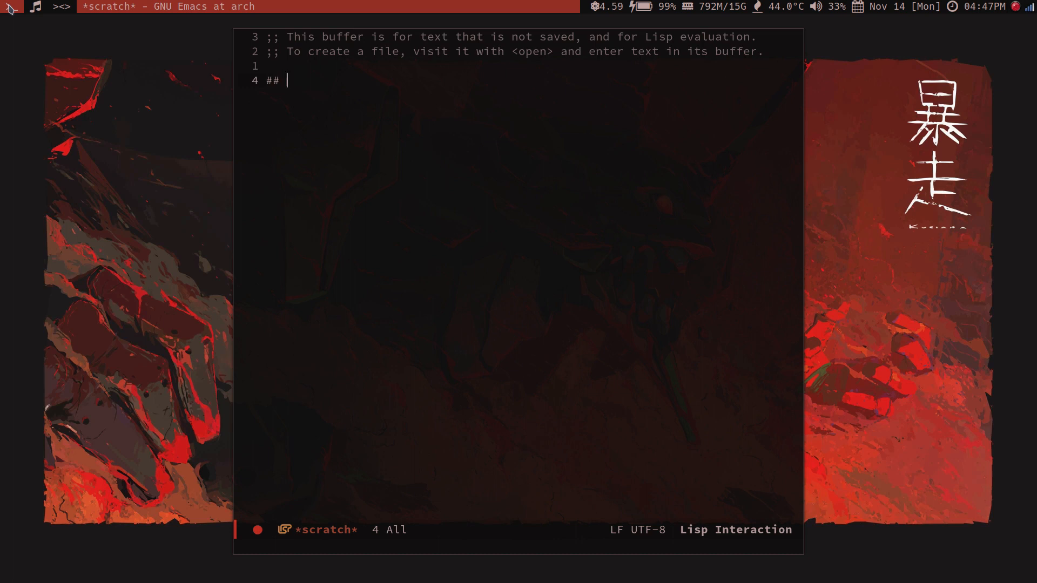
{"action": "type", "text": "export stuff here"}
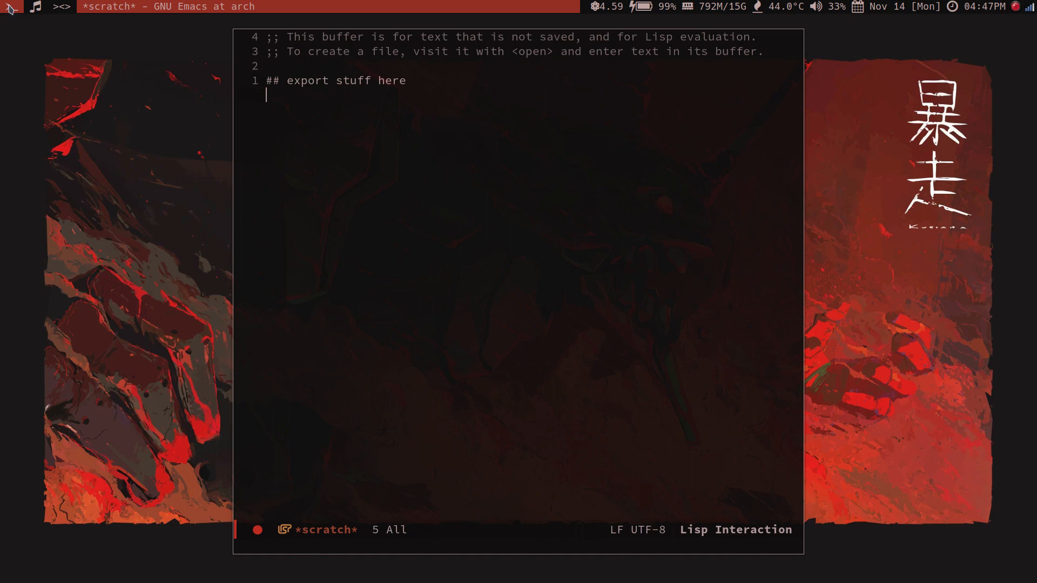
{"action": "type", "text": "##"}
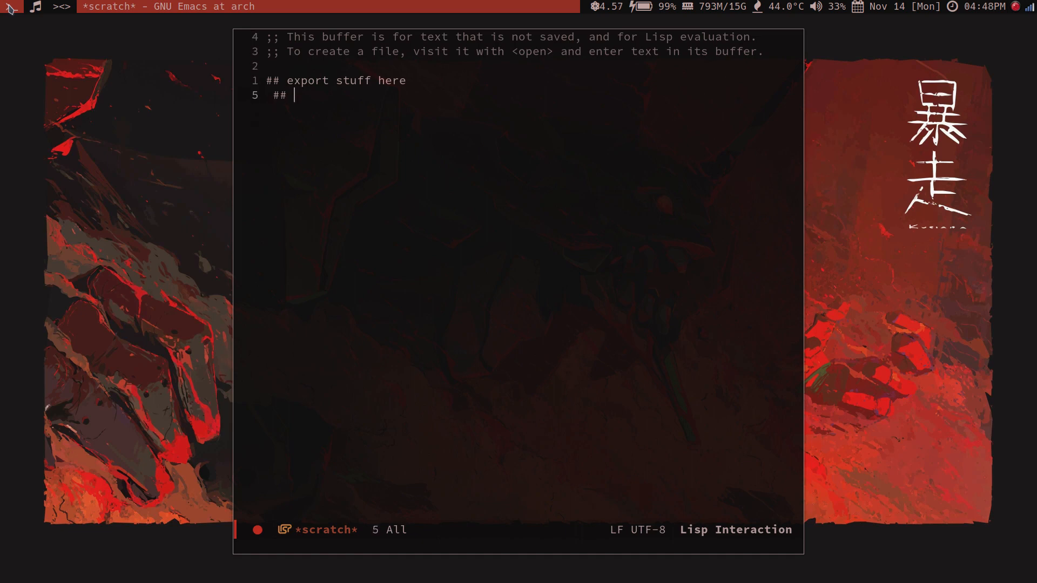
{"action": "type", "text": "lau"}
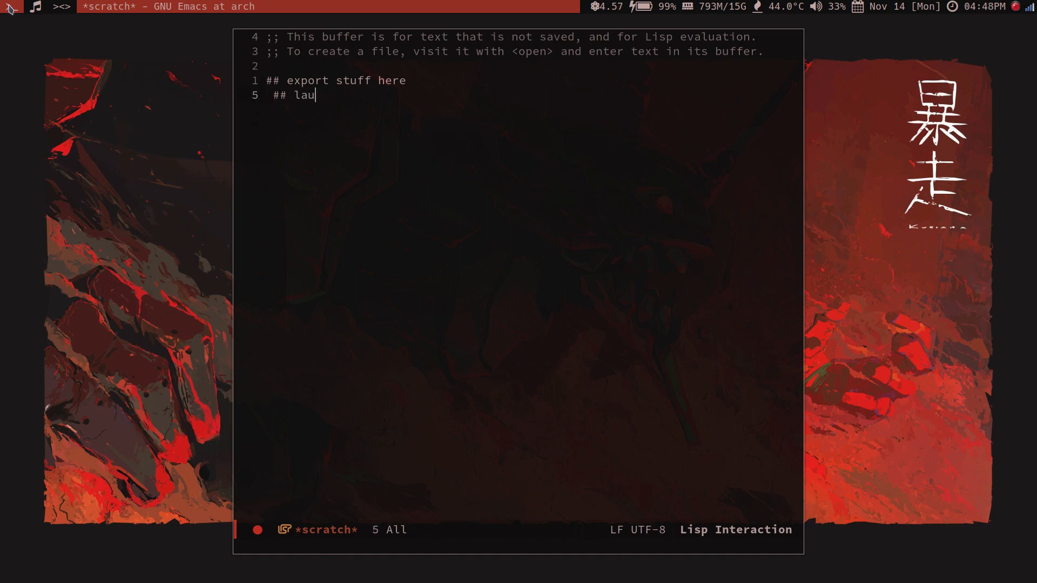
{"action": "type", "text": "nch"}
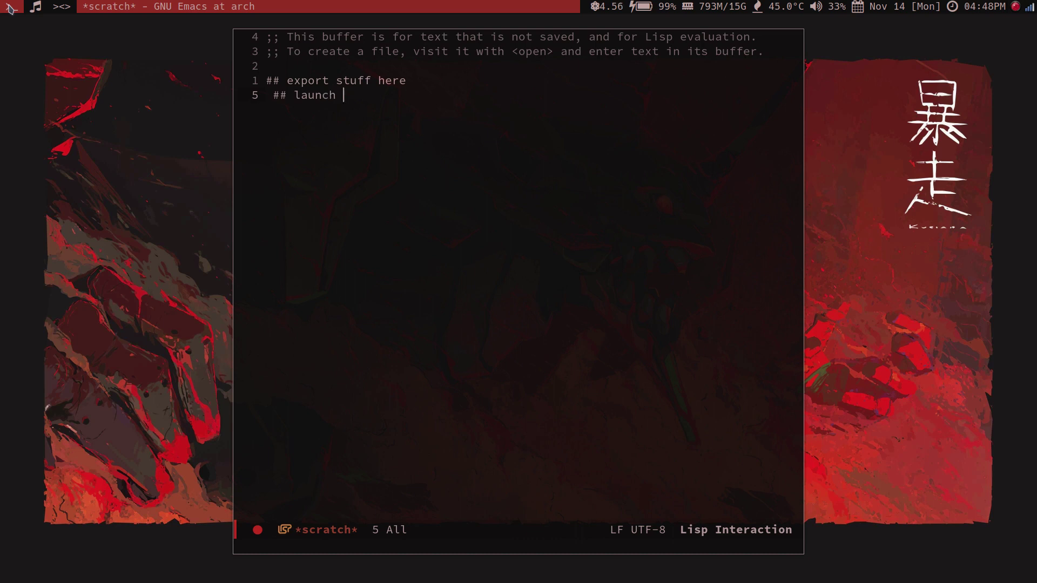
{"action": "type", "text": "you str"}
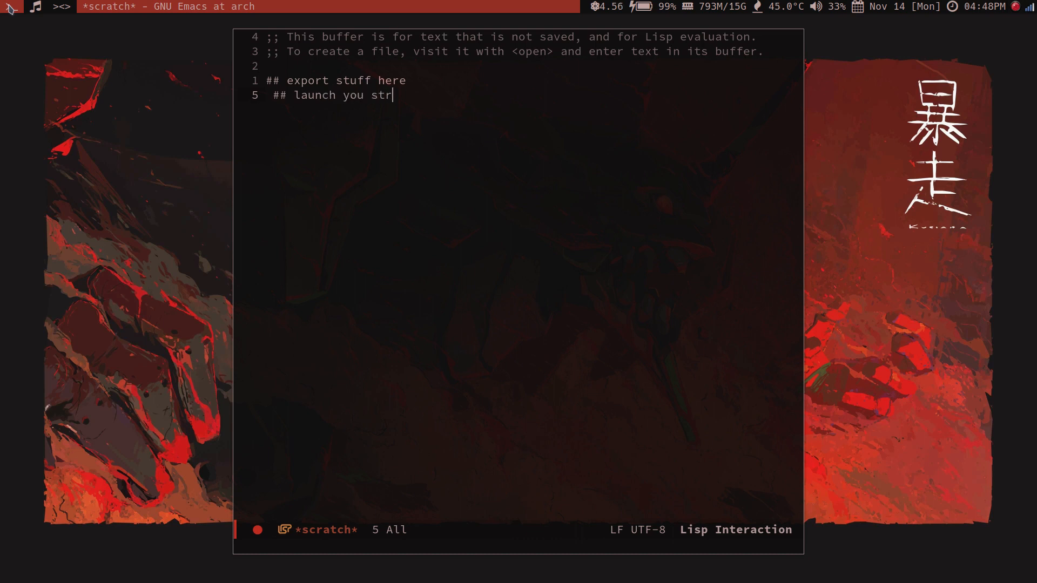
{"action": "type", "text": "tup"}
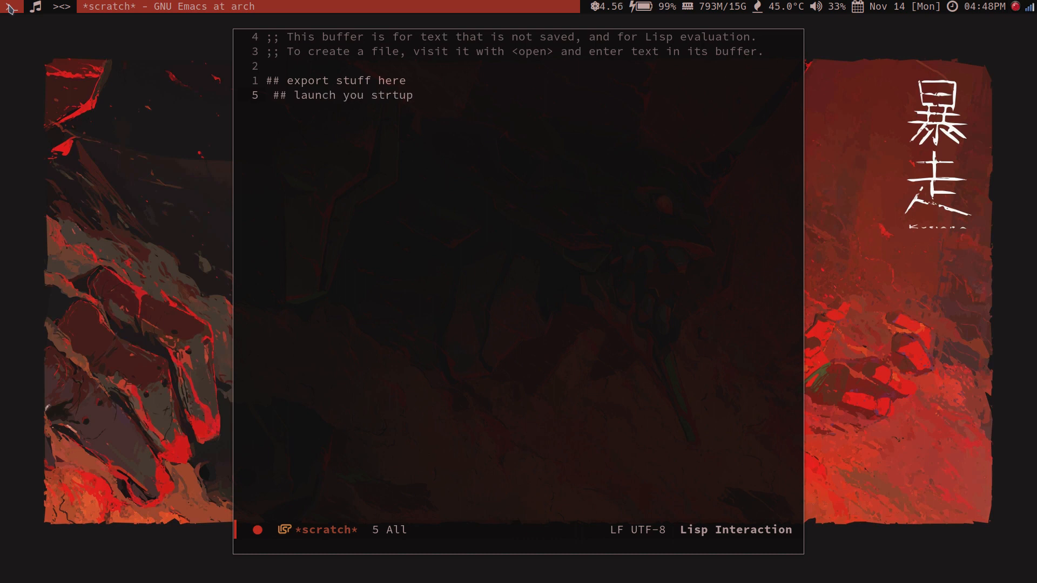
{"action": "type", "text": "programs here"}
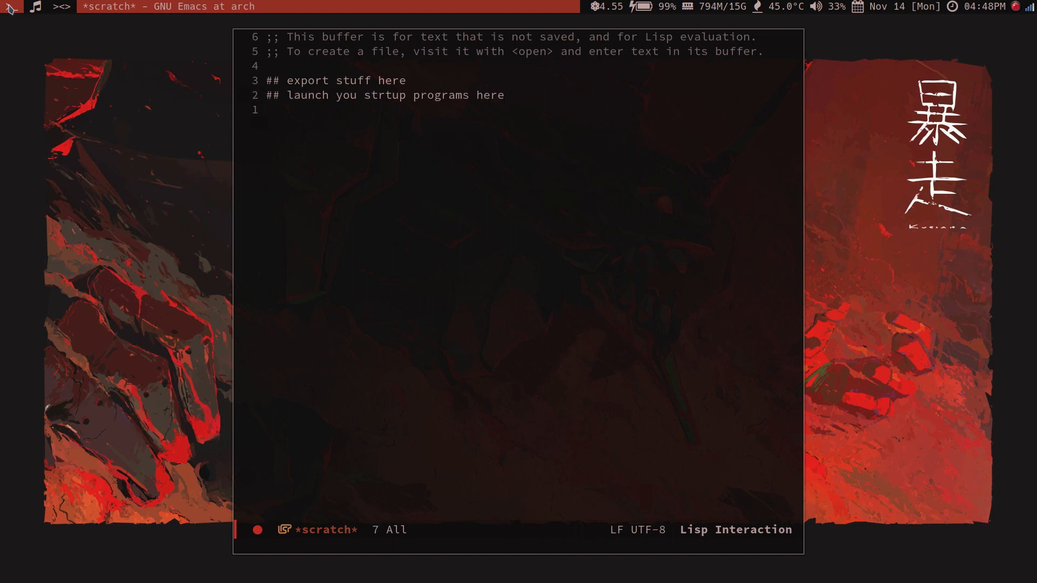
{"action": "type", "text": "wh"}
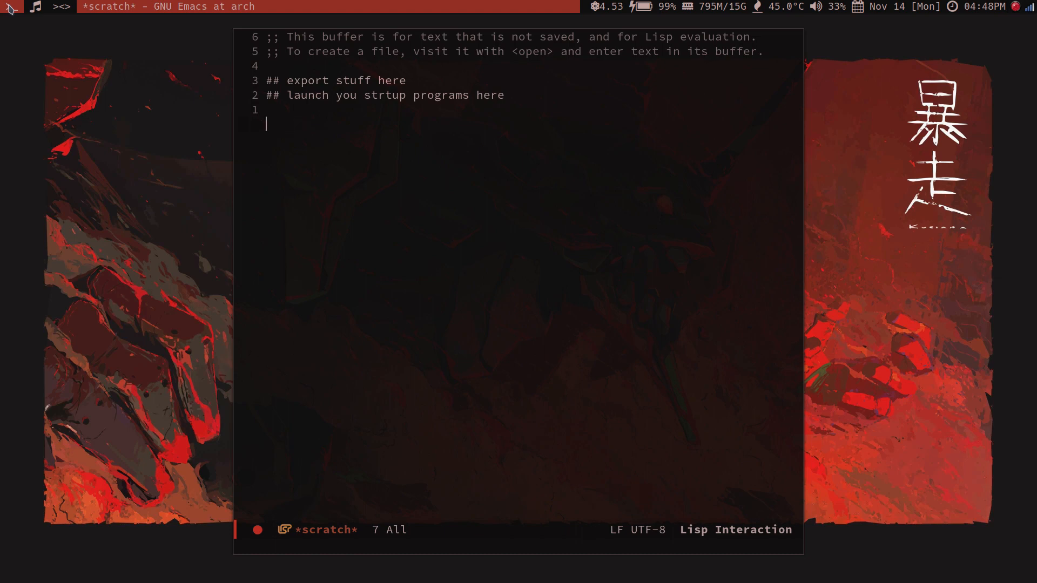
{"action": "type", "text": "#"}
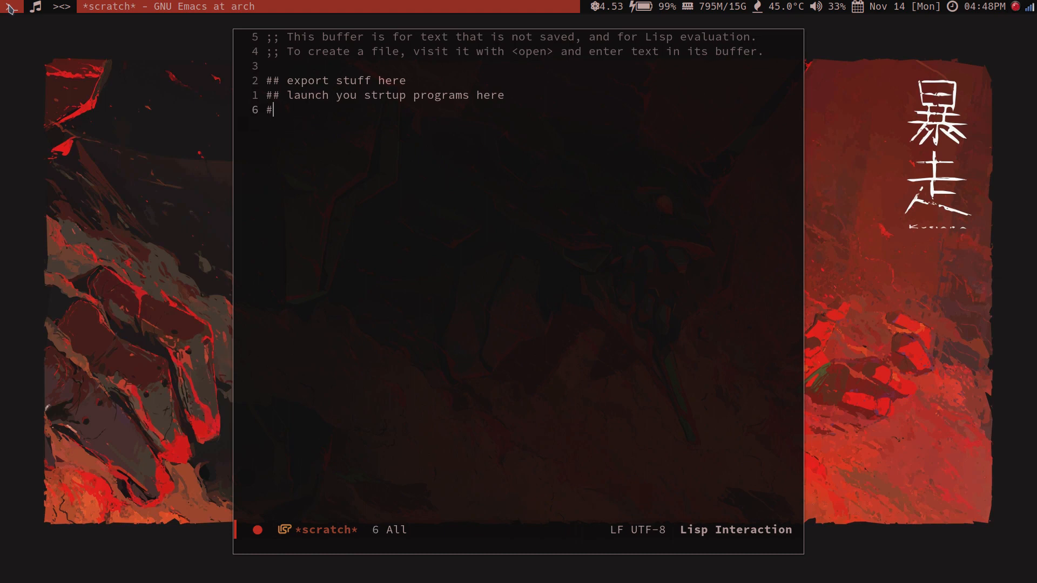
{"action": "type", "text": "# do si"}
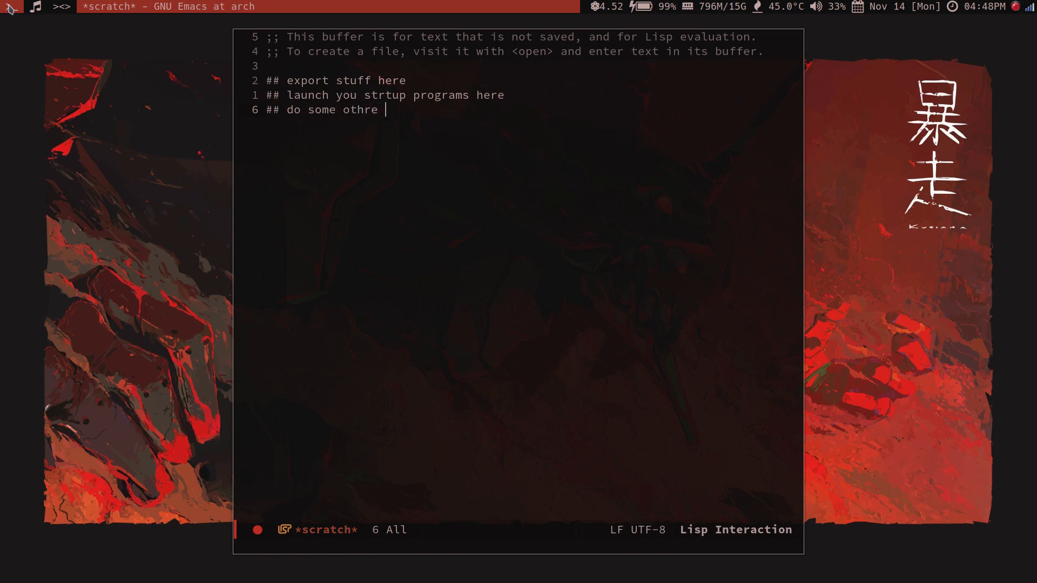
{"action": "type", "text": "r stuff"}
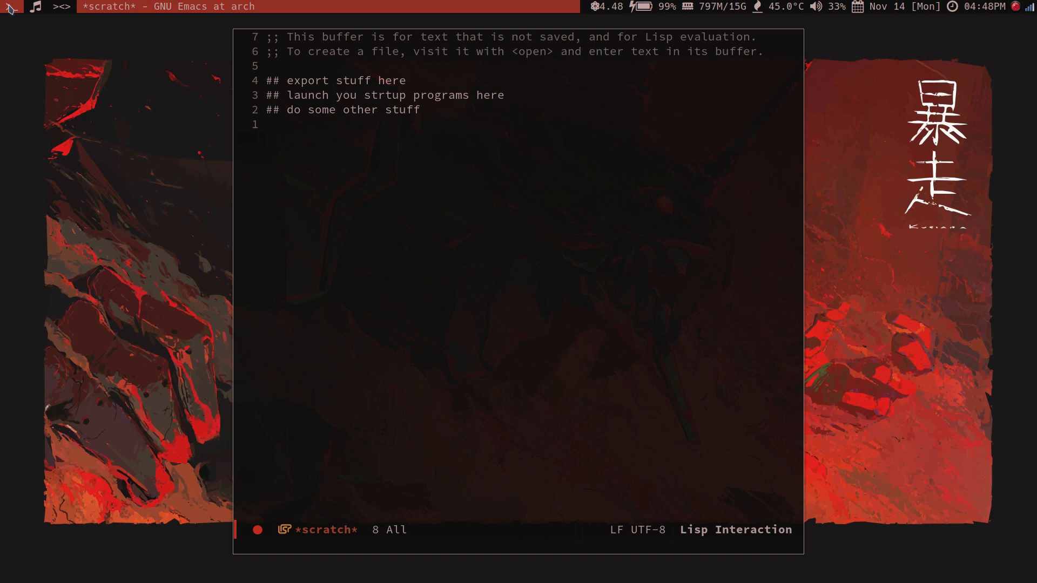
Write a 'while true' / 'do' / 'dwm' / 'done' loop below the comments
{"action": "type", "text": "while"}
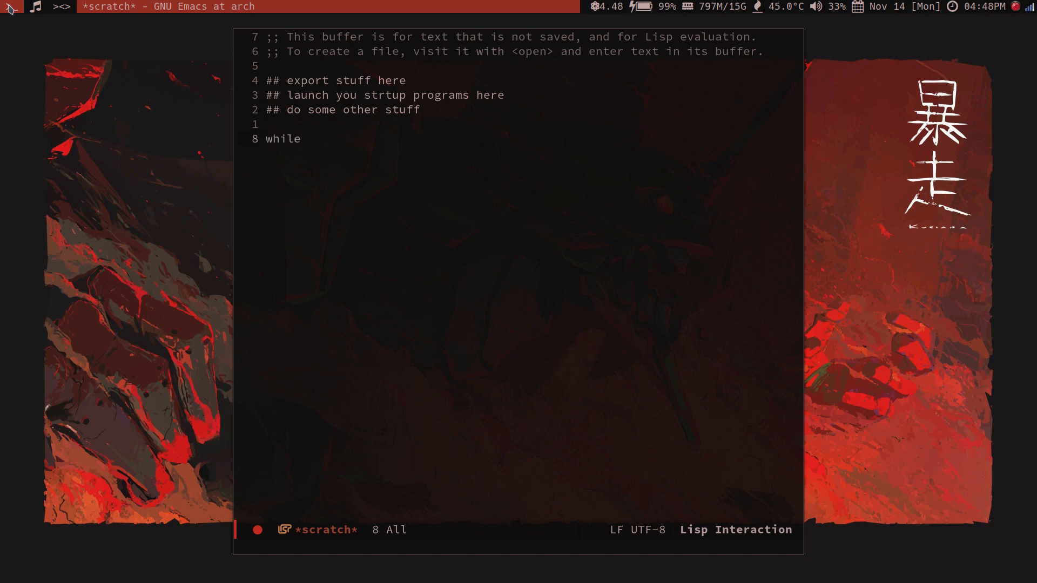
{"action": "type", "text": "tr"}
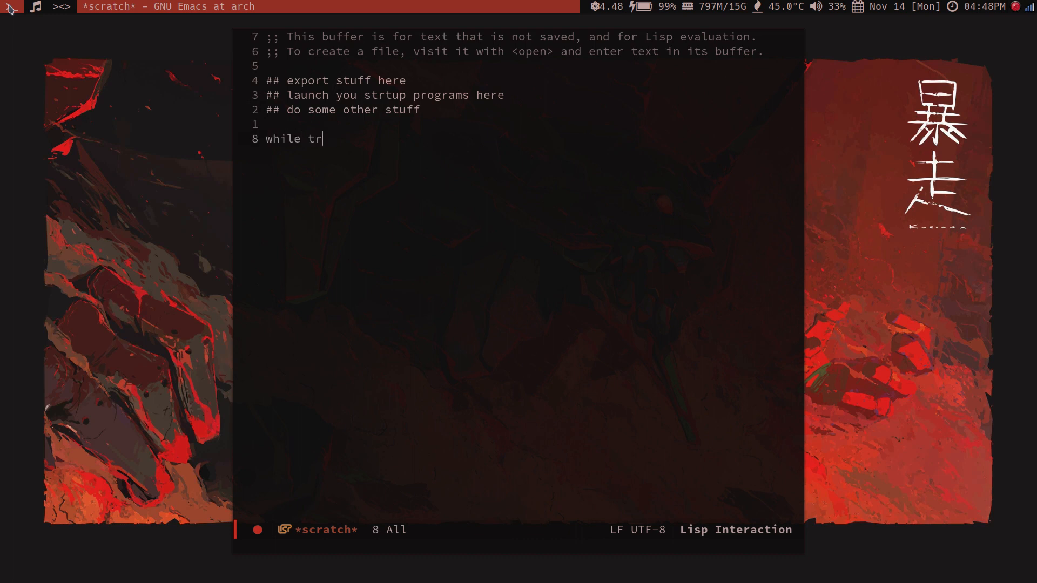
{"action": "type", "text": "ue"}
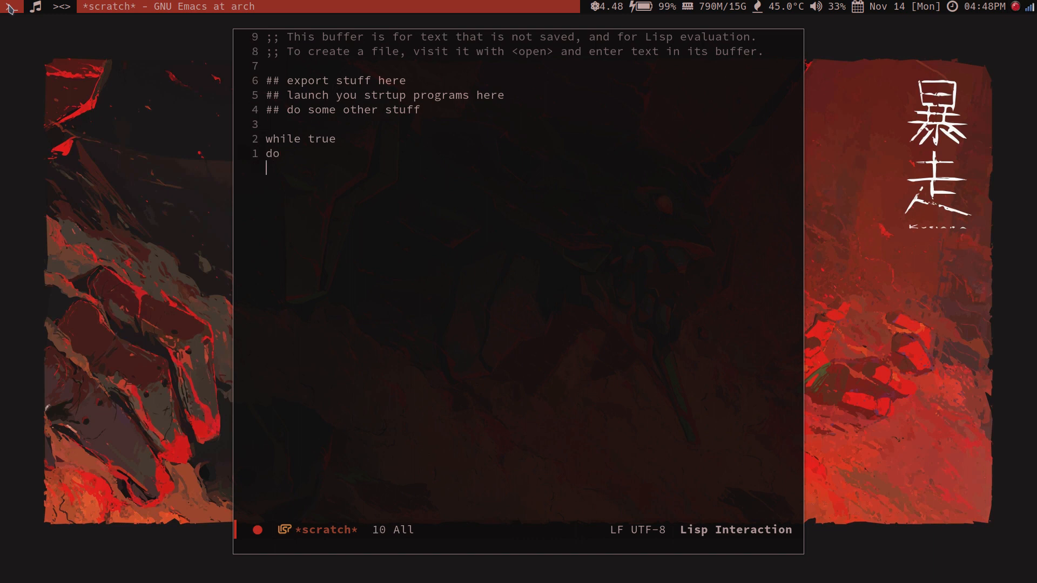
{"action": "type", "text": "d"}
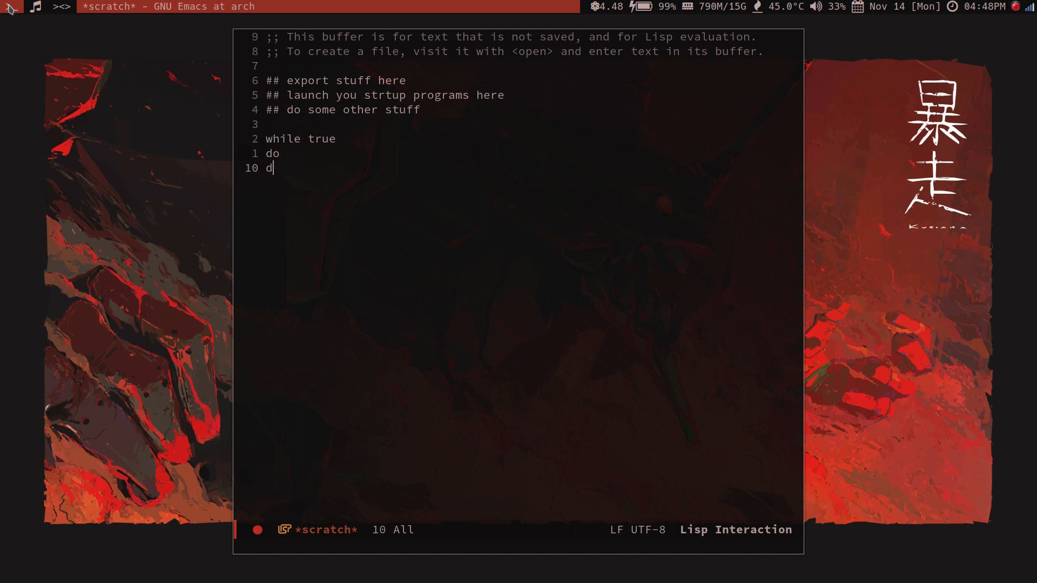
{"action": "type", "text": "wm"}
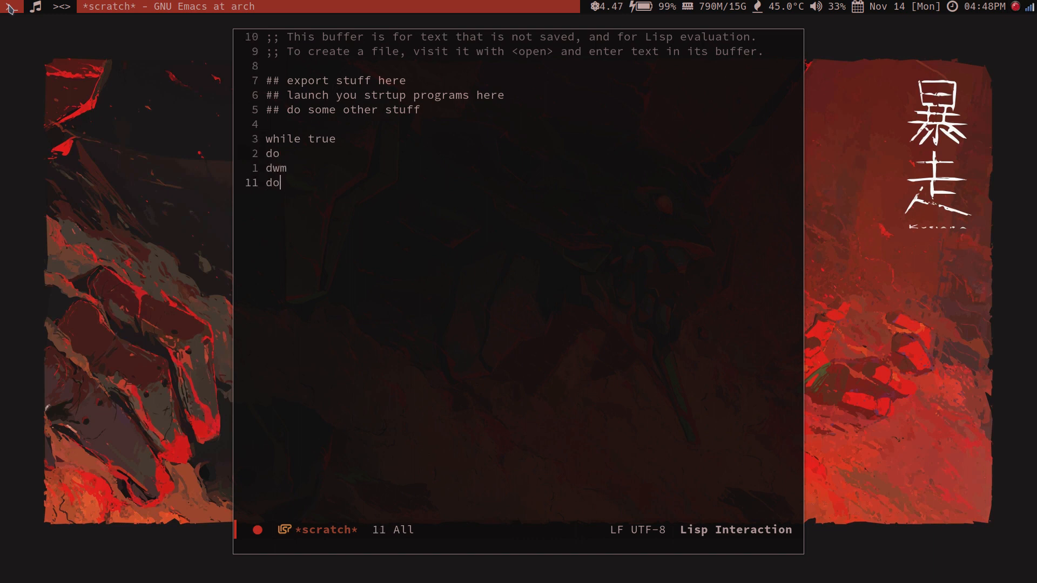
{"action": "type", "text": "ne"}
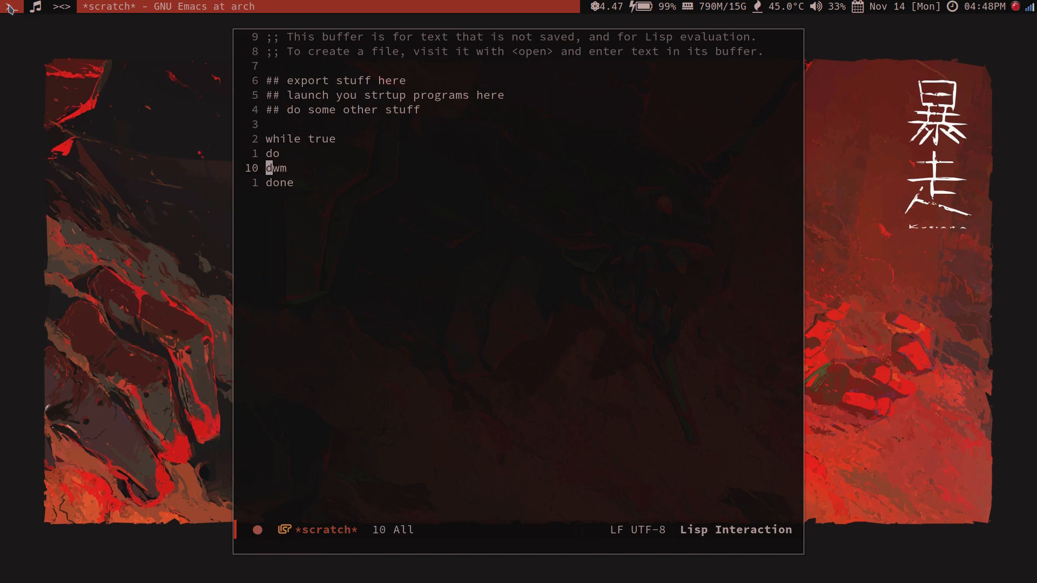
{"action": "key", "text": "down"}
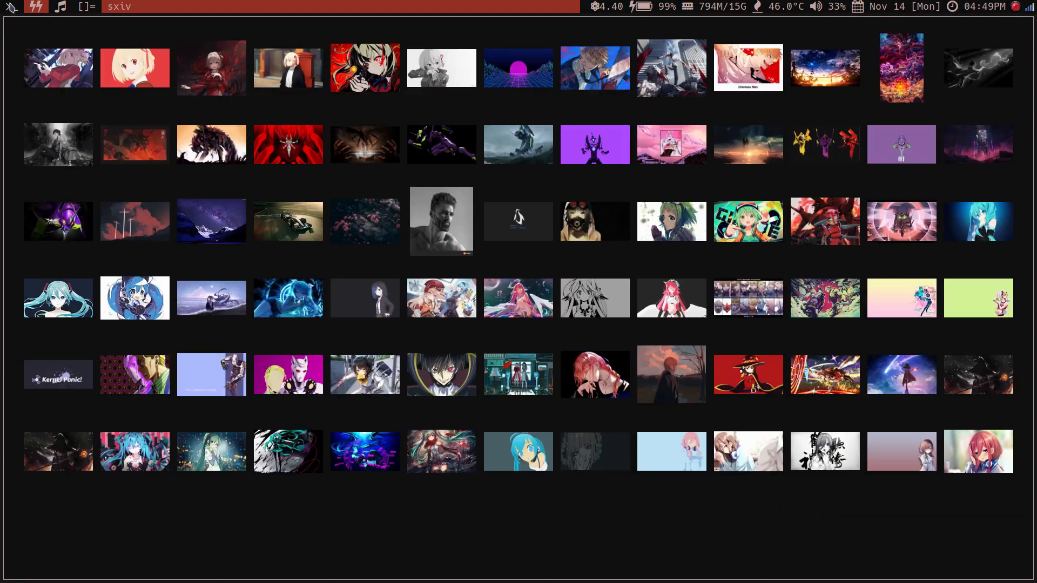
Scroll the sxiv thumbnail grid and pick a sunset painting as the wallpaper
{"action": "scroll", "scroll_direction": "down", "scroll_amount": 3}
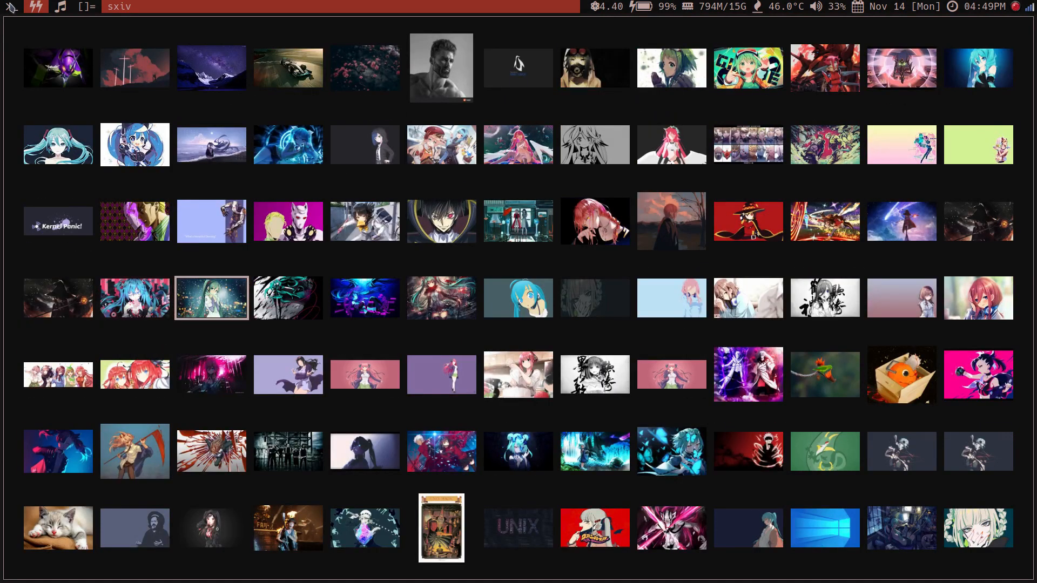
{"action": "left_click", "coordinate": [594, 221]}
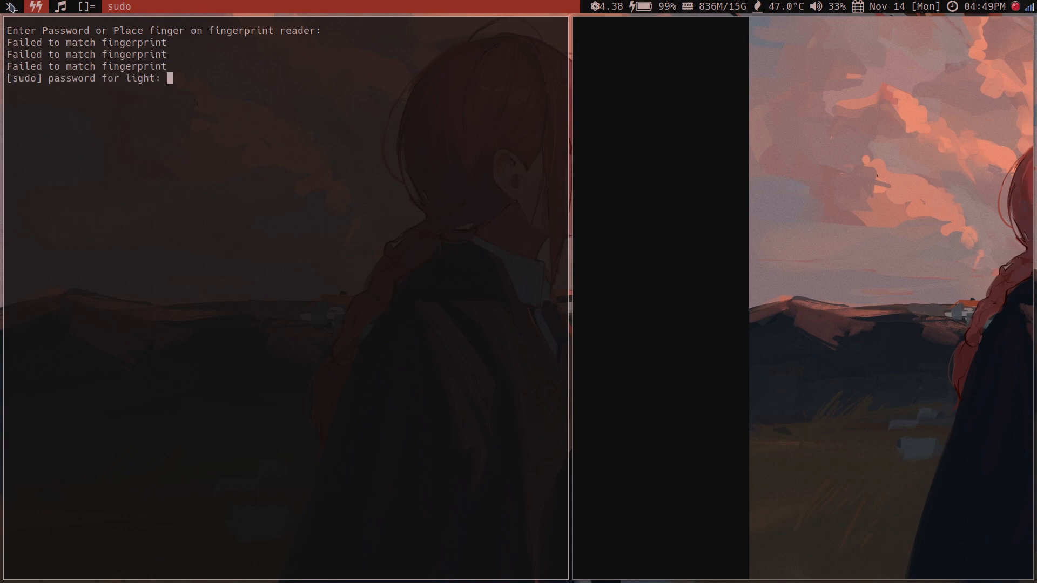
Answer the sudo prompt, then run neofetch in st to show system info
{"action": "key", "text": "Return"}
{"action": "type", "text": "sl"}
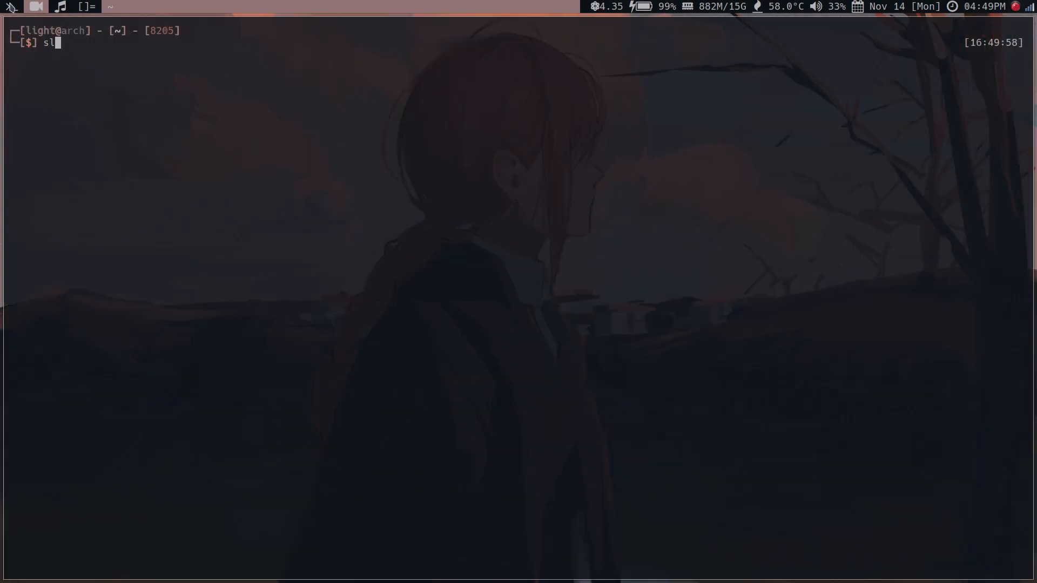
{"action": "type", "text": "neoftch"}
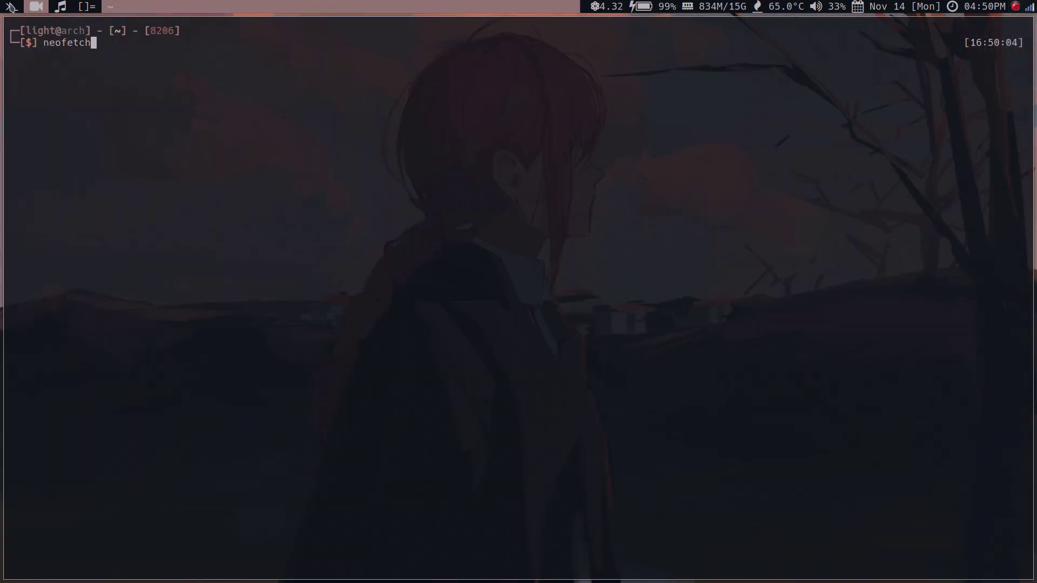
{"action": "key", "text": "Return"}
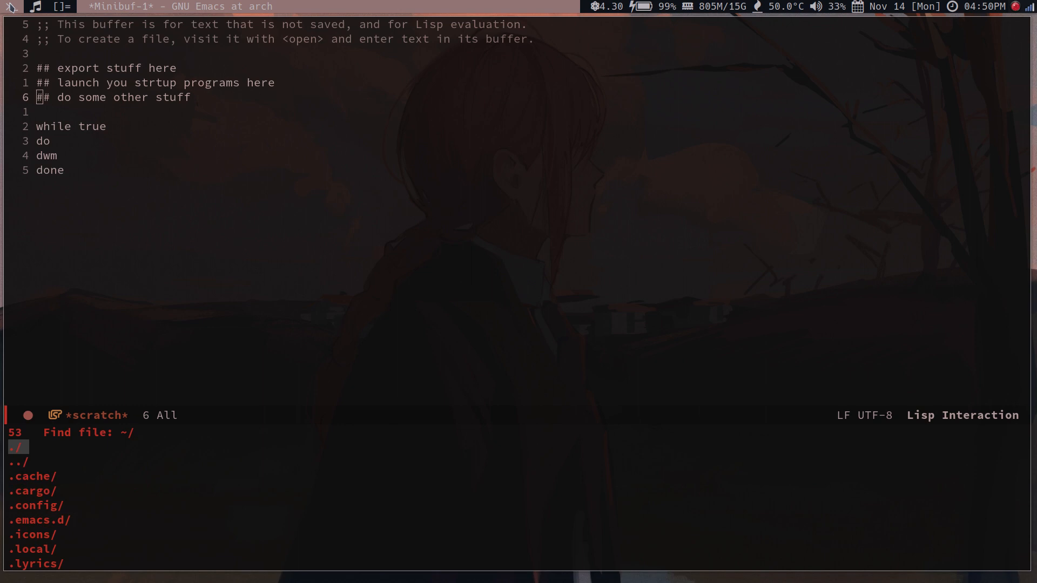
Visit ~/.emacs.d/init.el, run kill to clear *scratch*, and type a short test line
{"action": "type", "text": ".emacs.d/ini"}
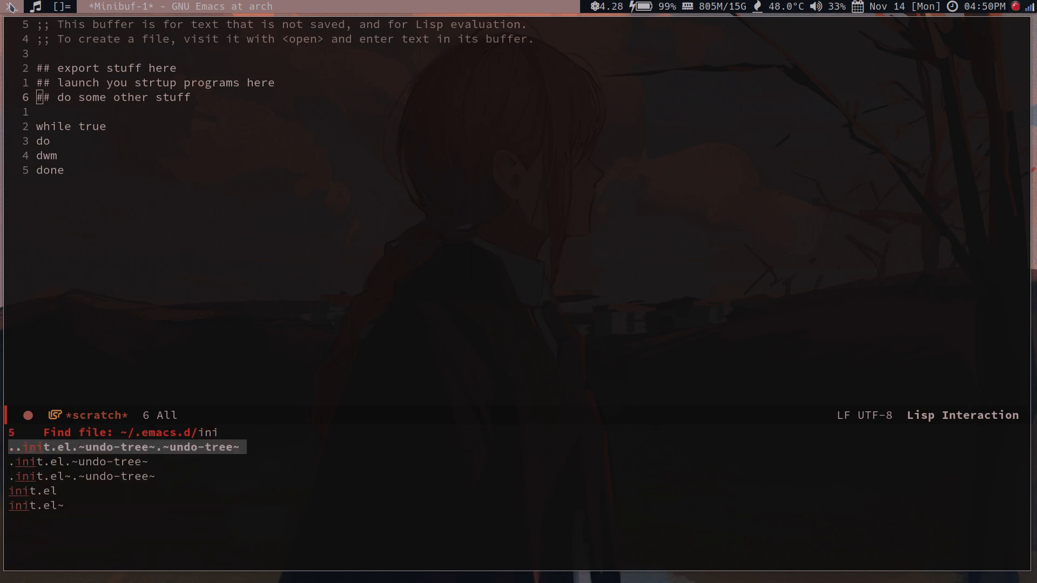
{"action": "key", "text": "Return"}
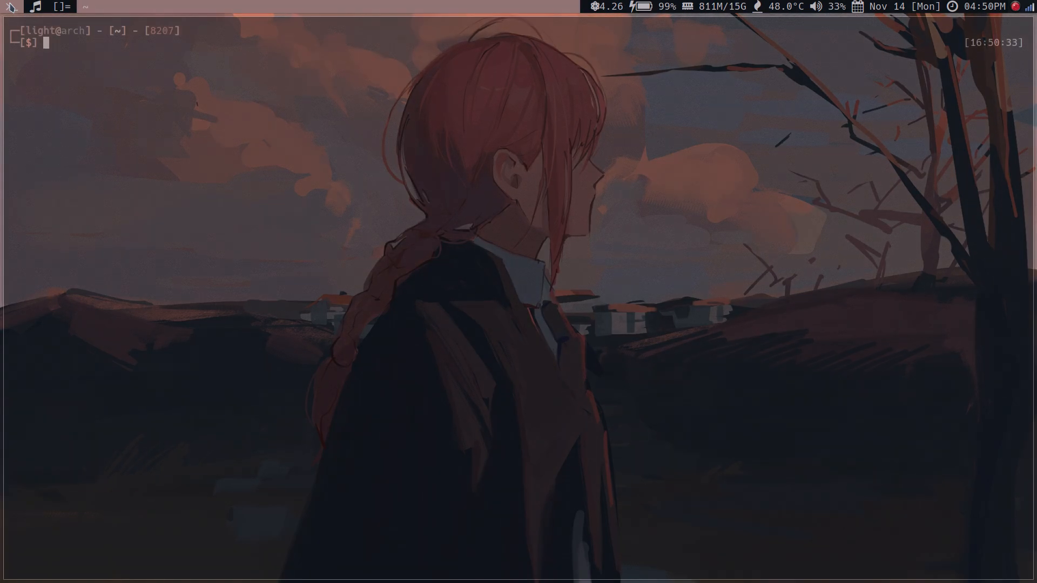
{"action": "type", "text": "kill"}
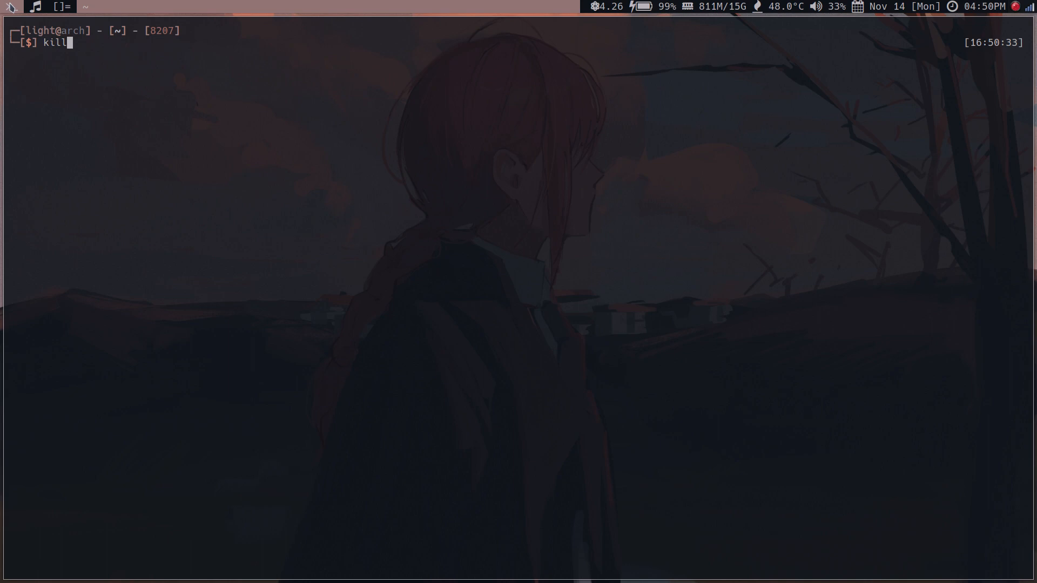
{"action": "key", "text": "Return"}
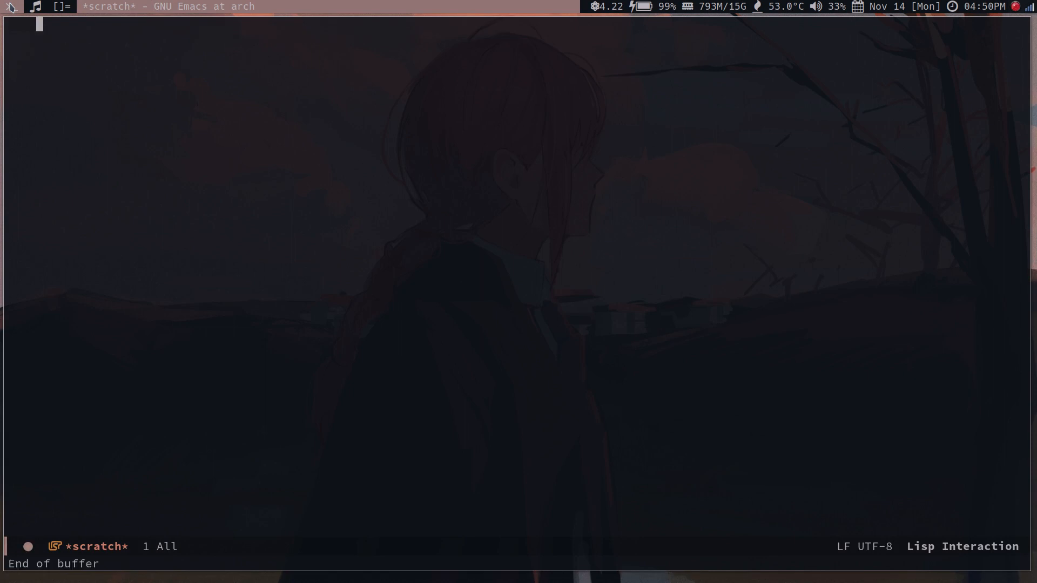
{"action": "type", "text": "1 we are"}
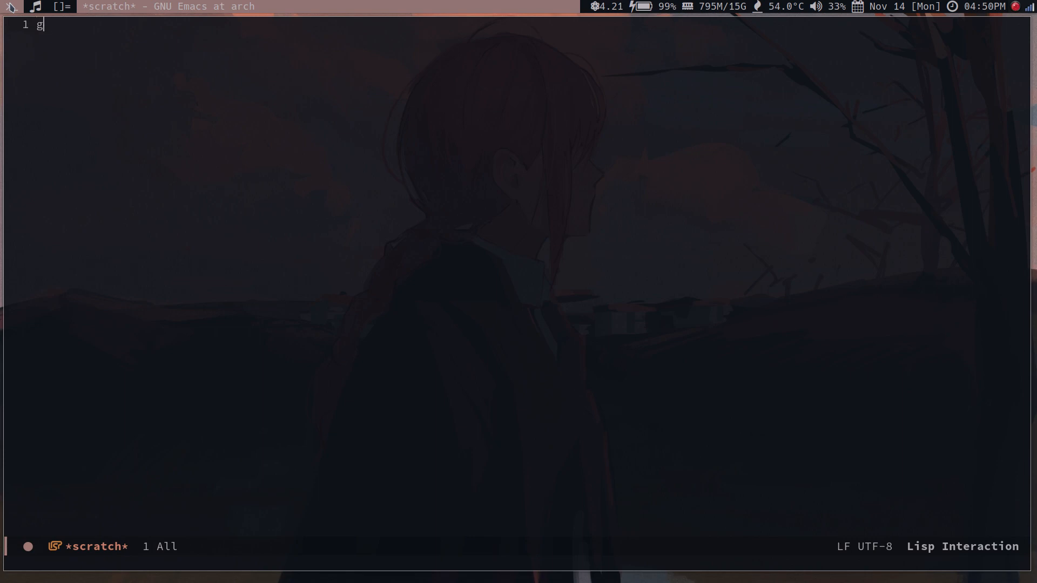
{"action": "key", "text": "BackSpace"}
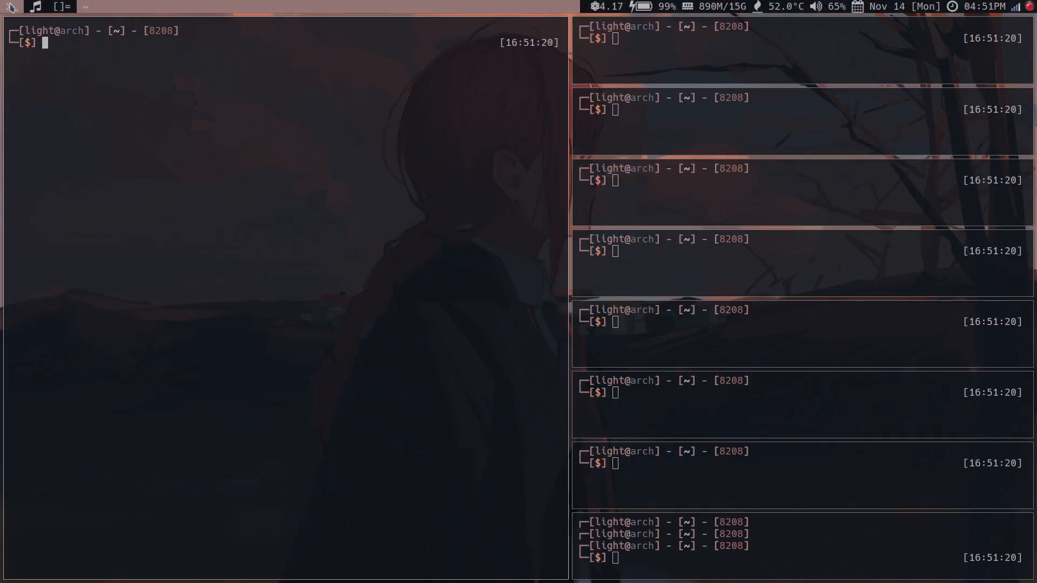
Run killall dwm in st so the window manager restarts
{"action": "type", "text": "killall dw"}
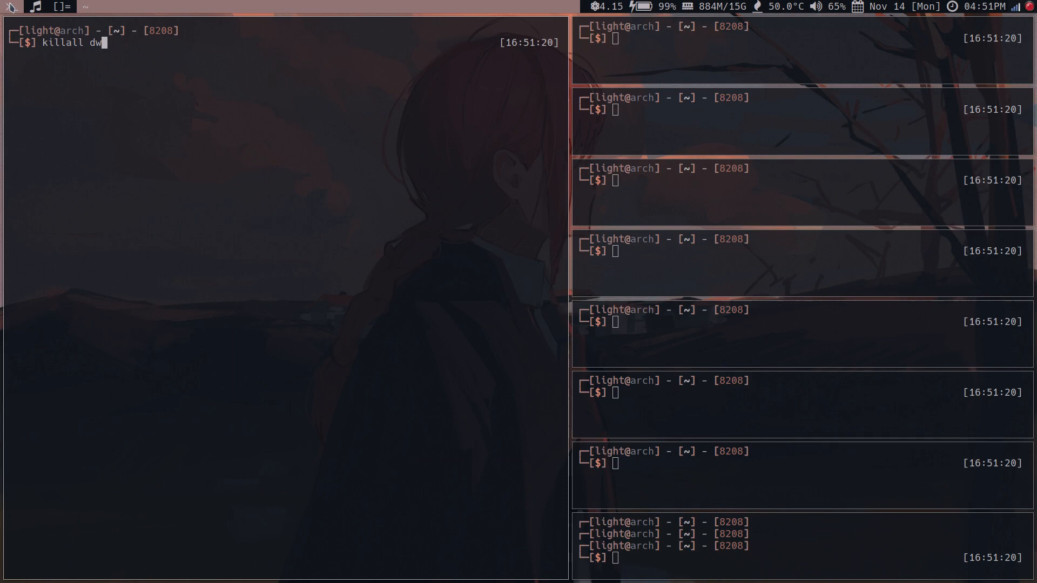
{"action": "key", "text": "Return"}
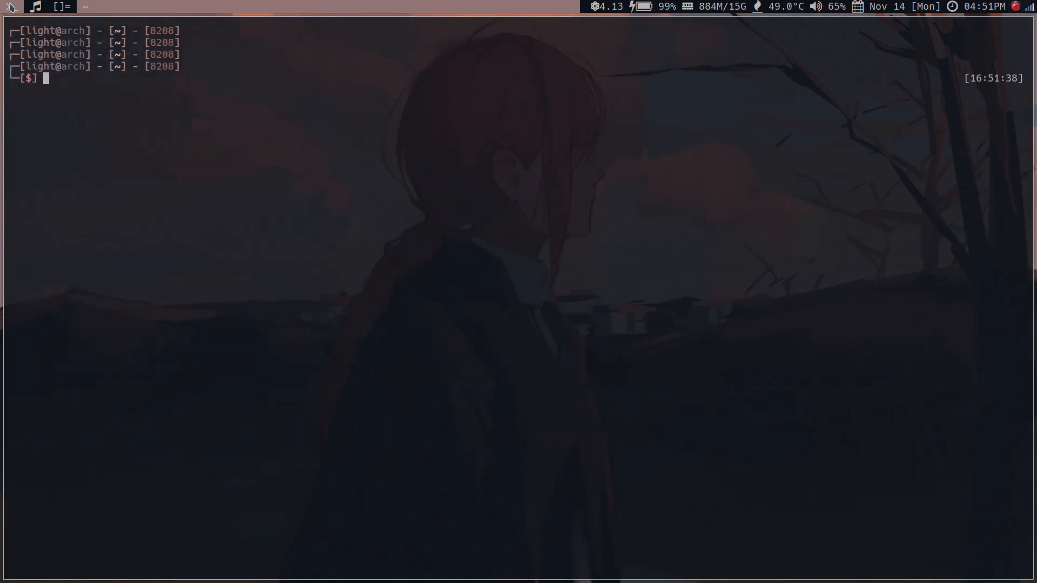
{"action": "type", "text": "echo \"no\" > $HOME/.cache/wmExit"}
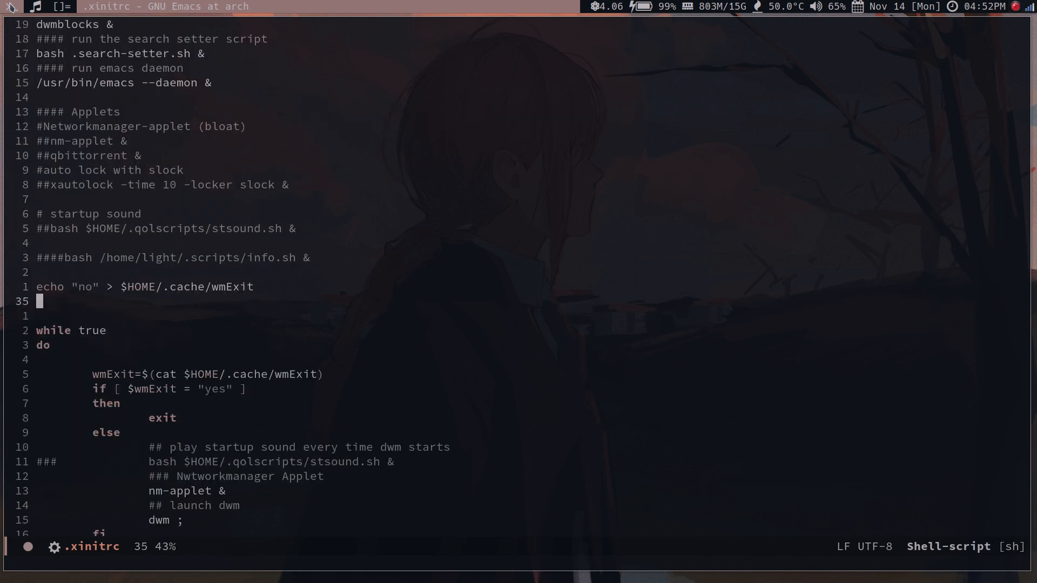
Print .cache/wmExit in a terminal beside .xinitrc, then return to Emacs
{"action": "key", "text": "up"}
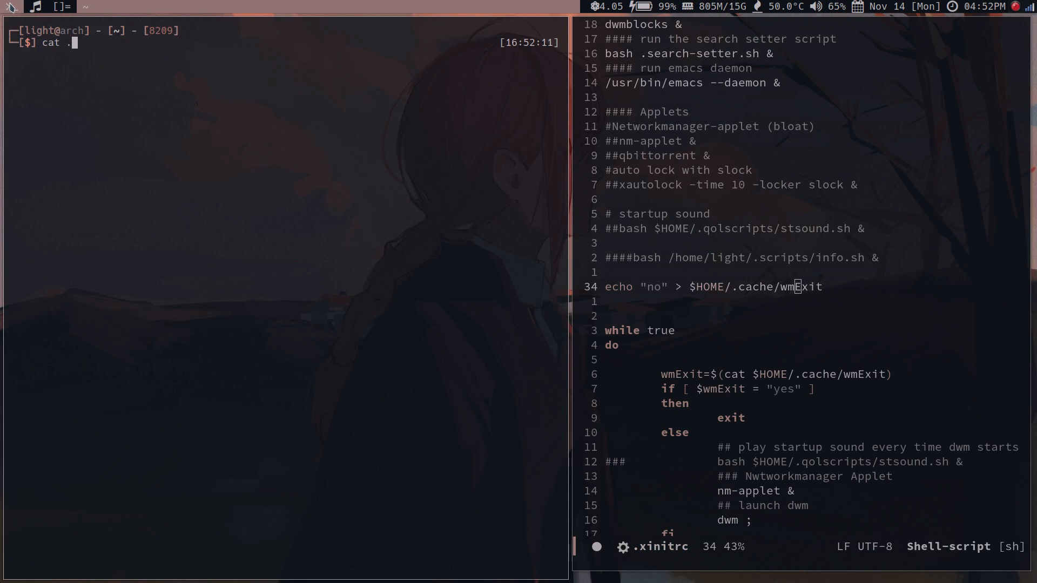
{"action": "type", "text": "cache/wmExit"}
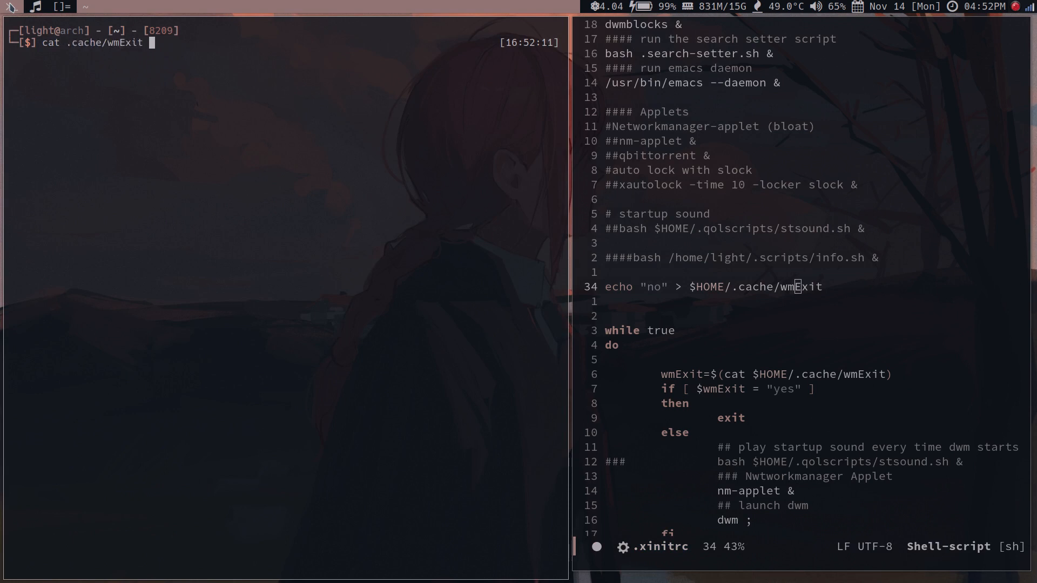
{"action": "key", "text": "Return"}
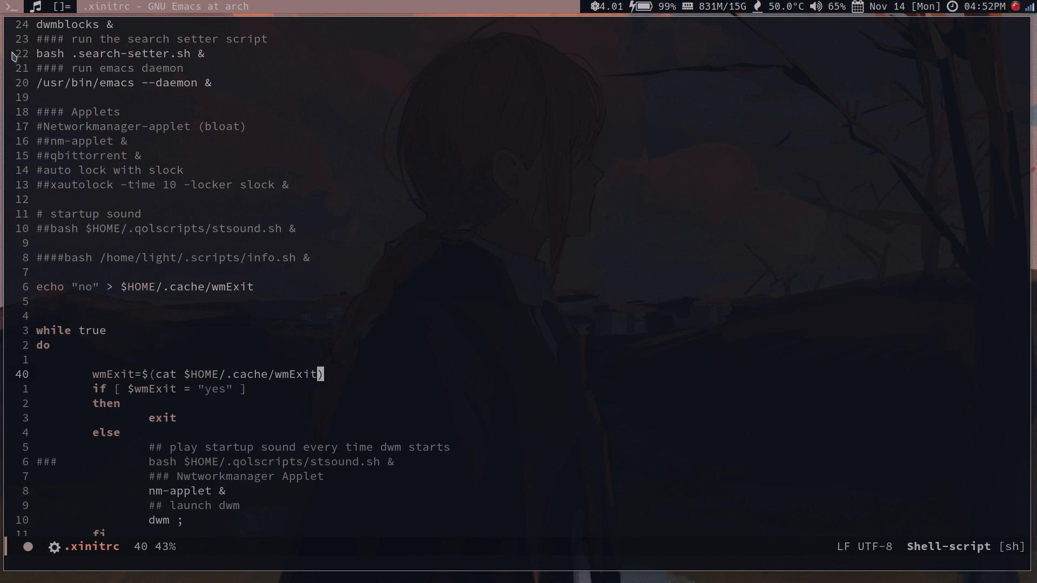
{"action": "mouse_move", "coordinate": [124, 373]}
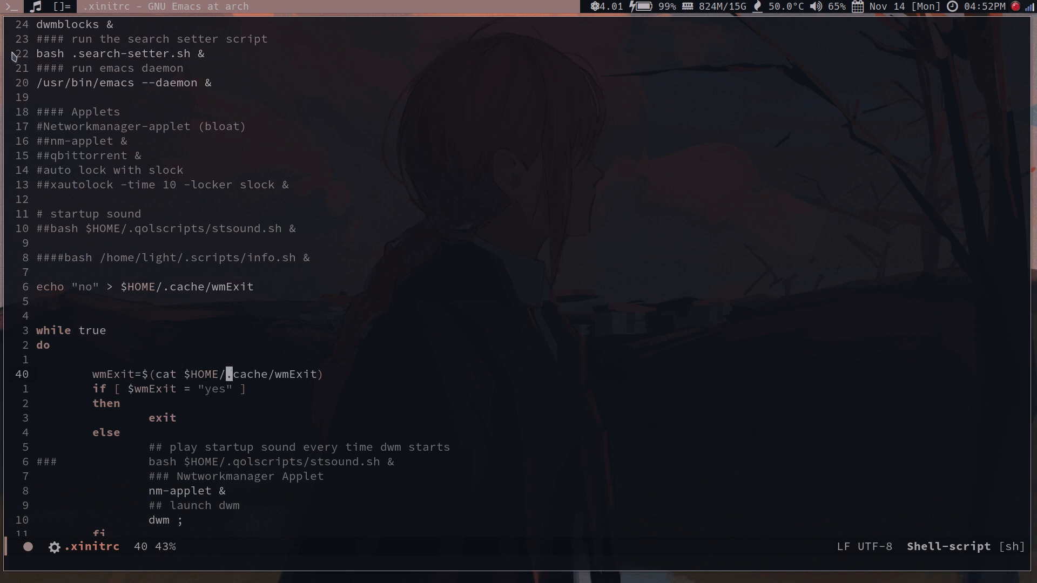
{"action": "key", "text": "Down"}
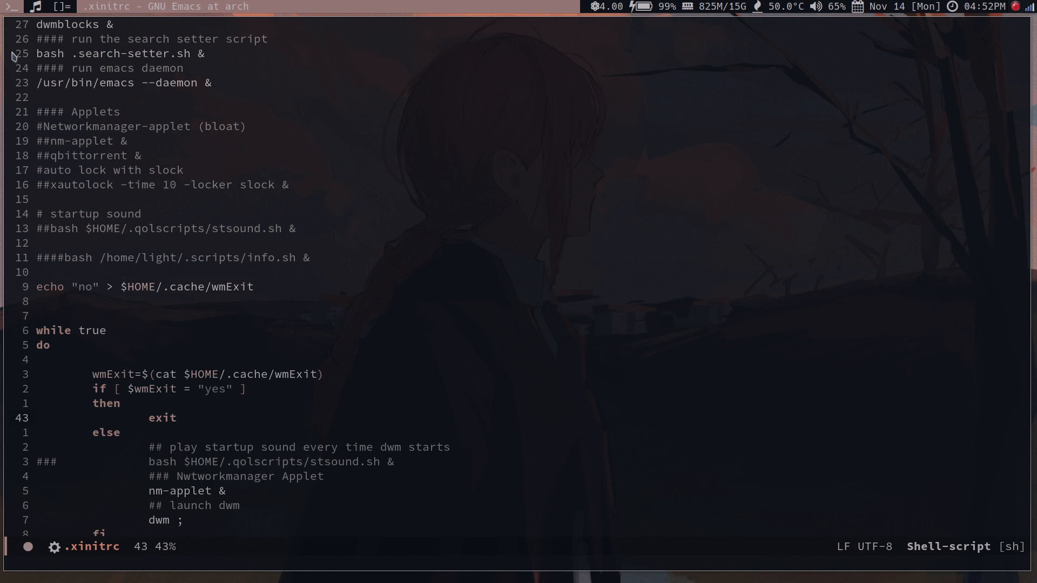
{"action": "mouse_move", "coordinate": [167, 417]}
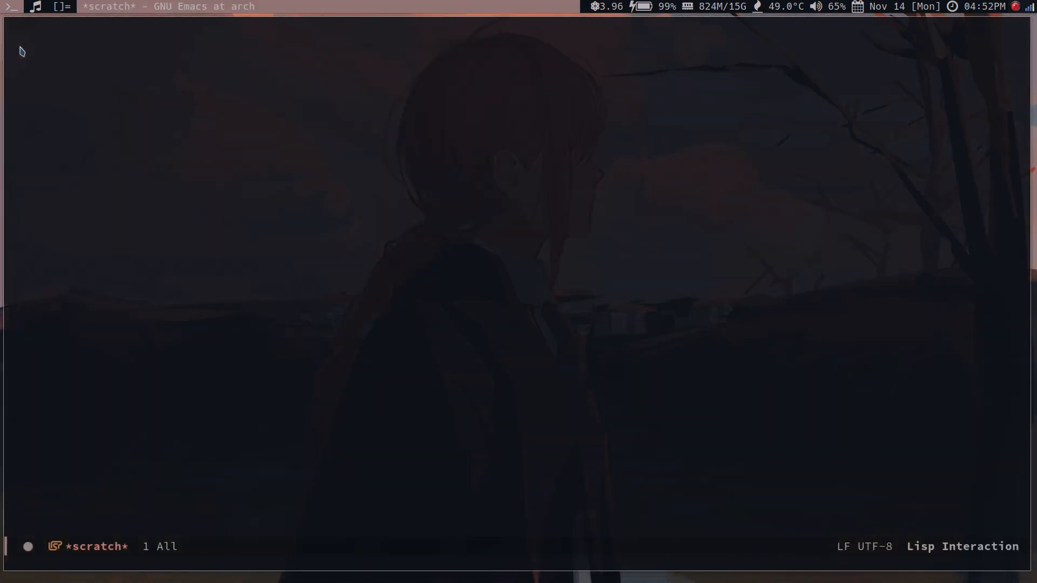
Open ~/.qolscripts/Exit_DWM.sh and type killall e in a terminal beside it
{"action": "key", "text": "C-x C-f"}
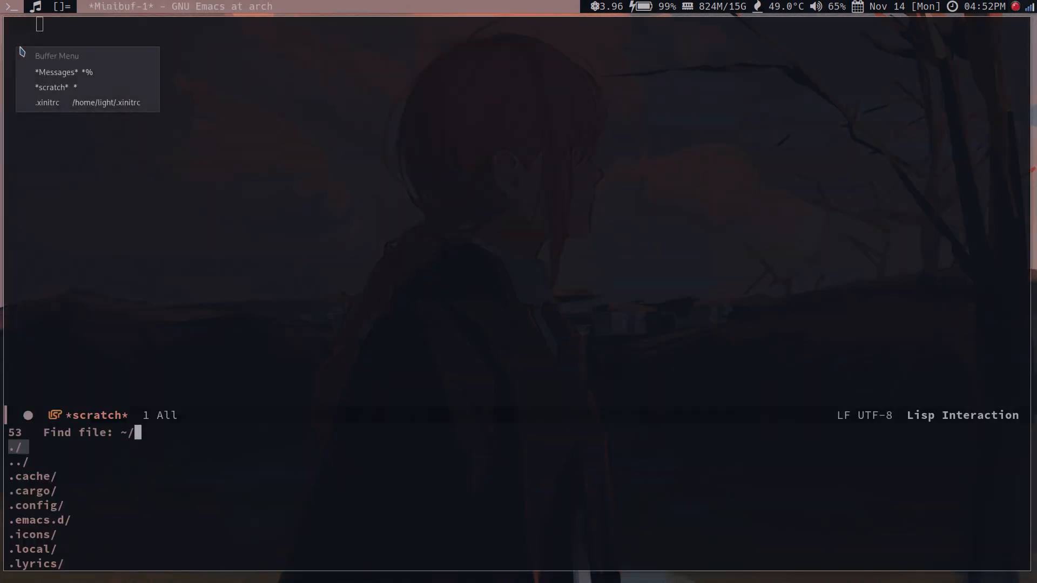
{"action": "mouse_move", "coordinate": [556, 354]}
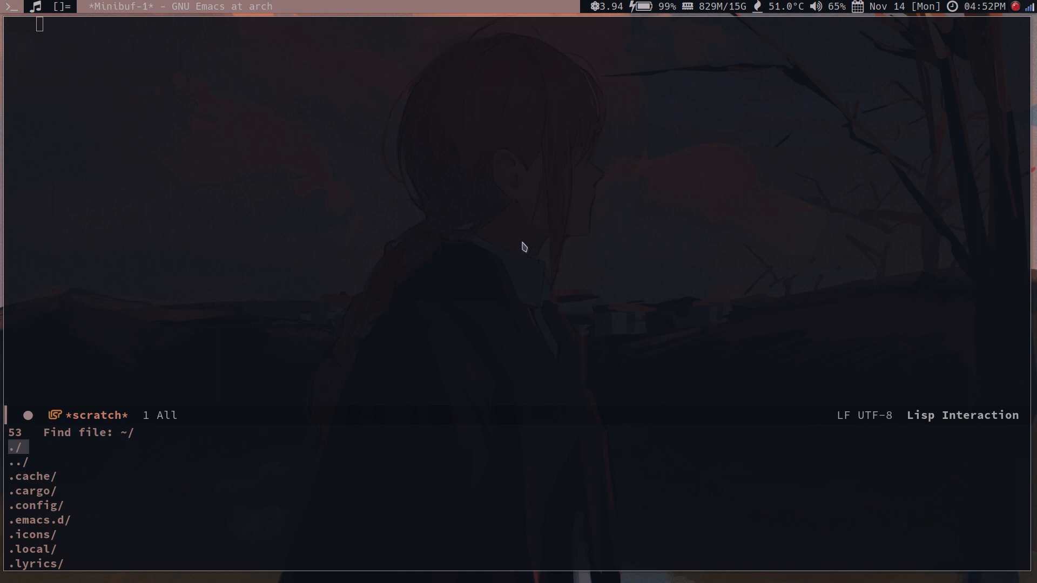
{"action": "type", "text": ".qolscripts/"}
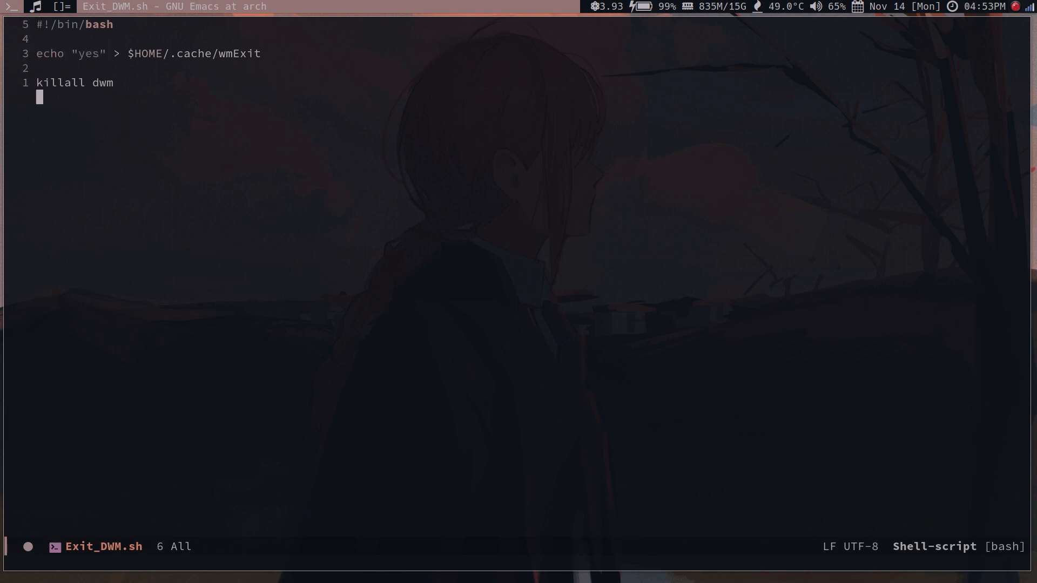
{"action": "key", "text": "up"}
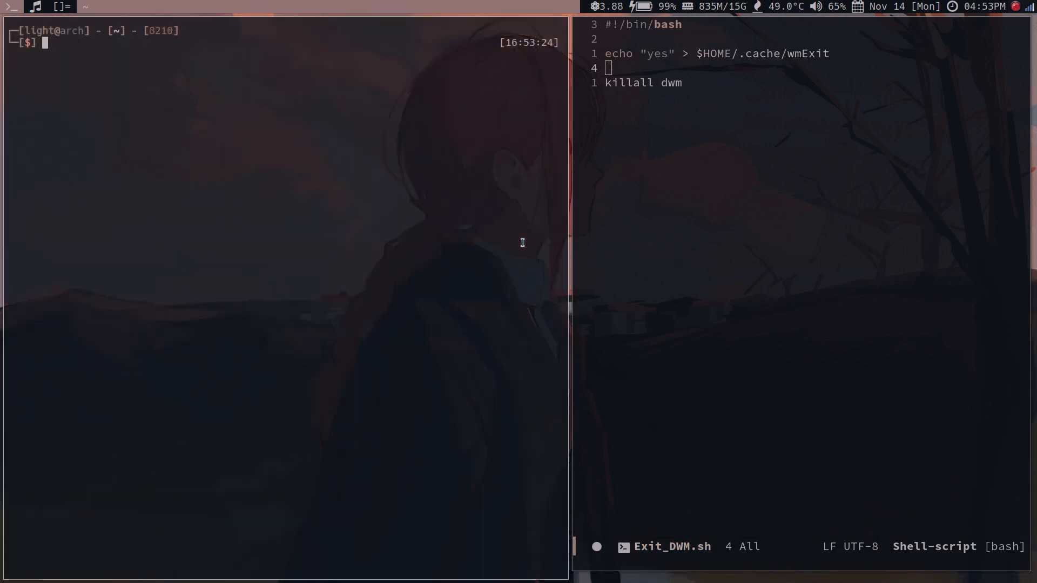
{"action": "type", "text": "killall e"}
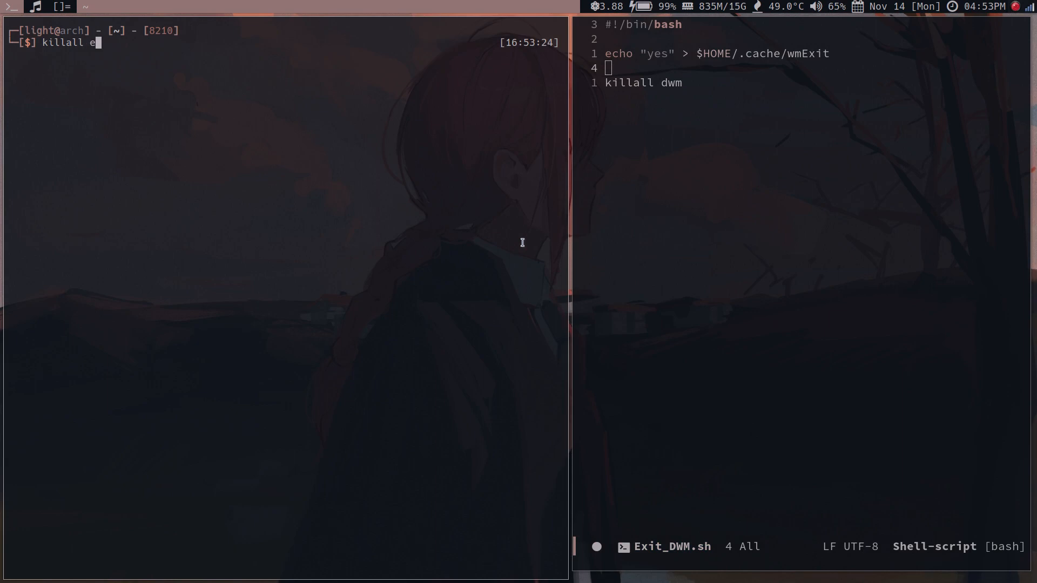